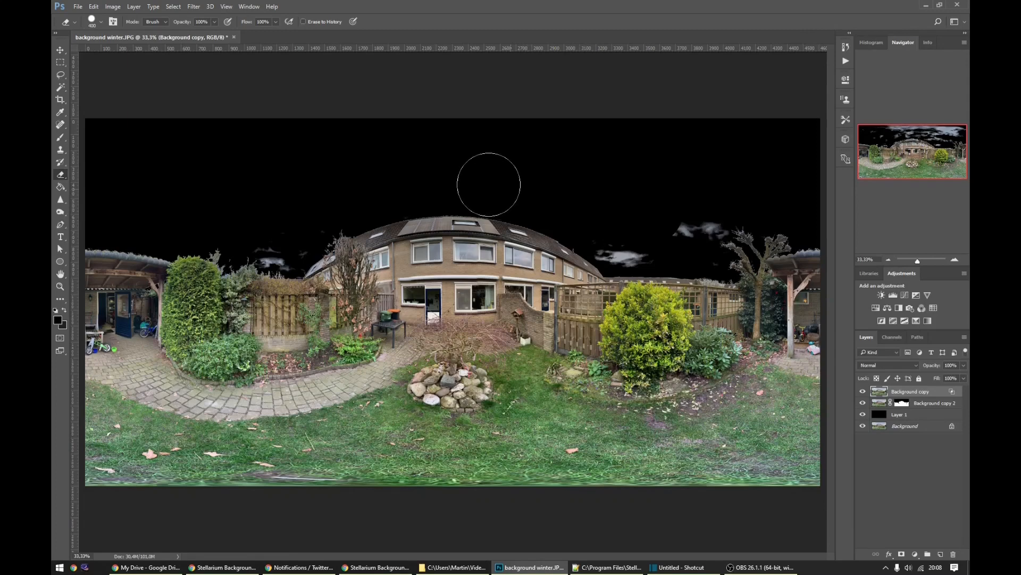
Erase the leftover grey cloud patches above the house and trees so the sky is solid black
left_click_drag(489, 184, 623, 237)
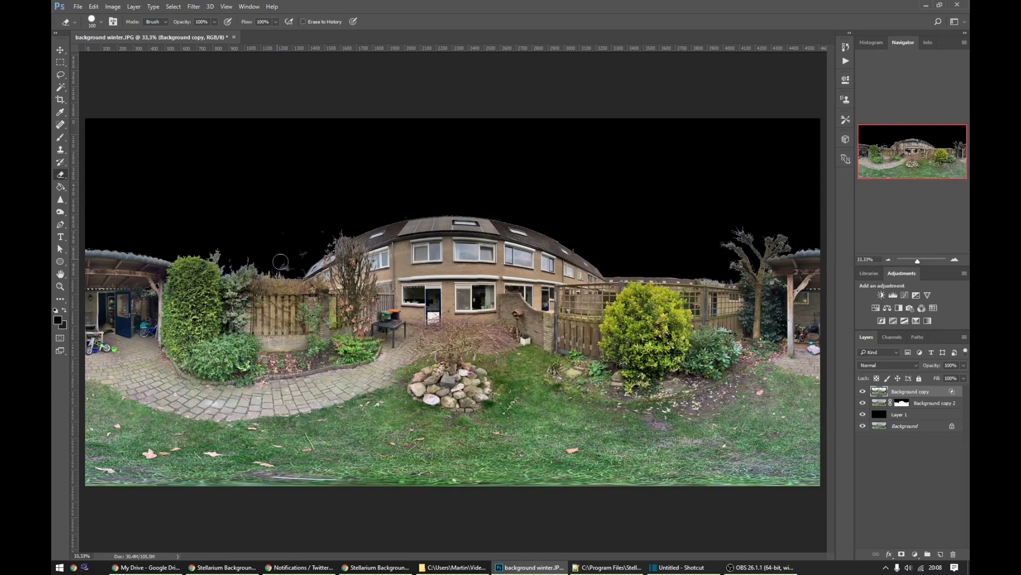
mouse_move(311, 246)
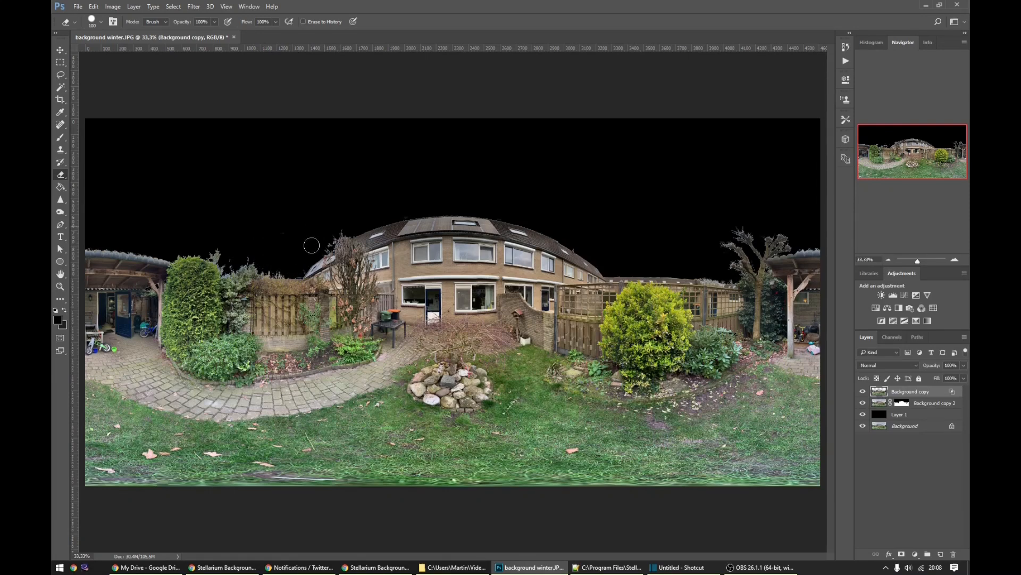
mouse_move(385, 180)
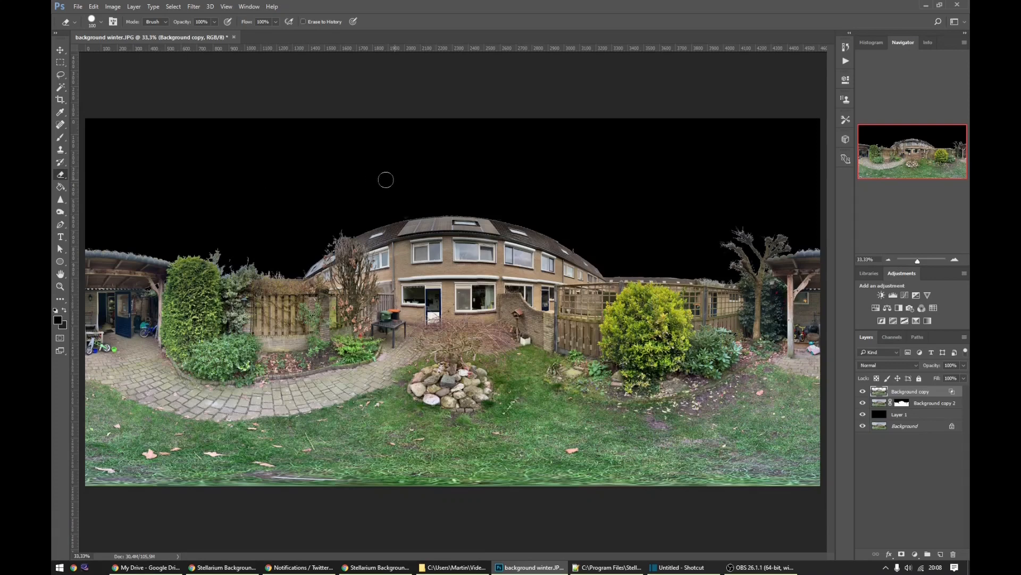
mouse_move(971, 491)
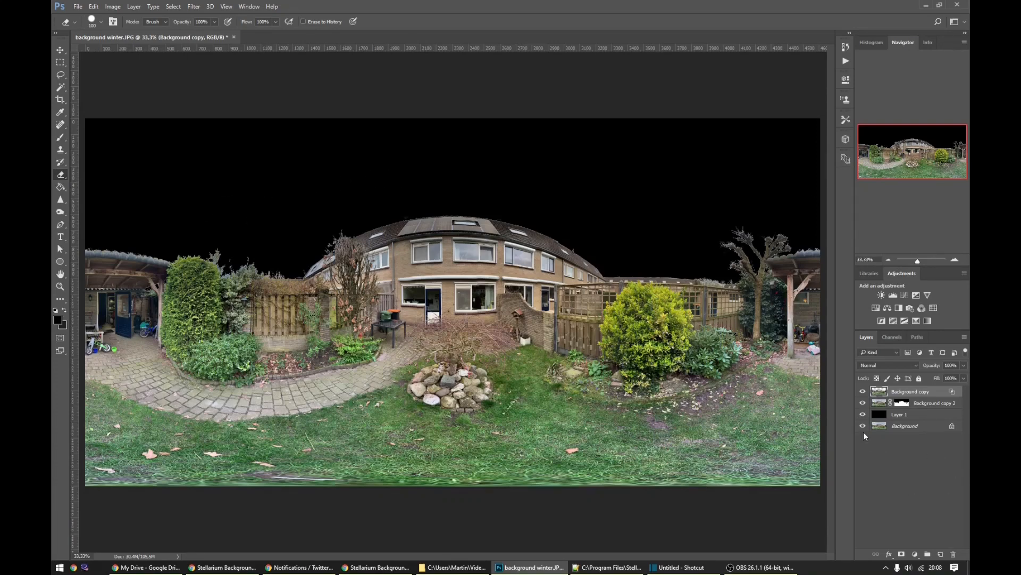
Hide the Background photo and black Layer 1 so the sky shows as transparency
left_click(861, 414)
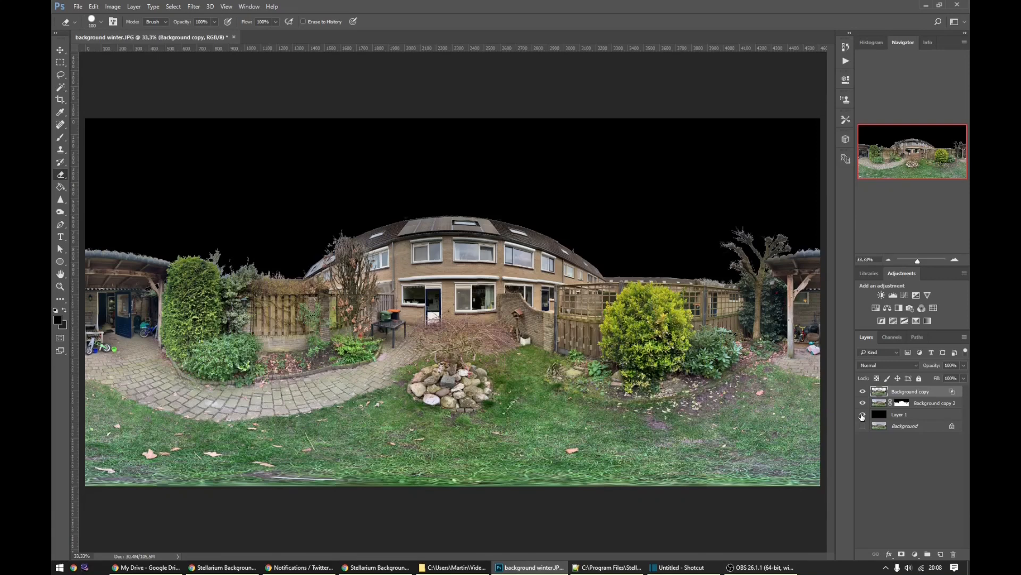
left_click(862, 414)
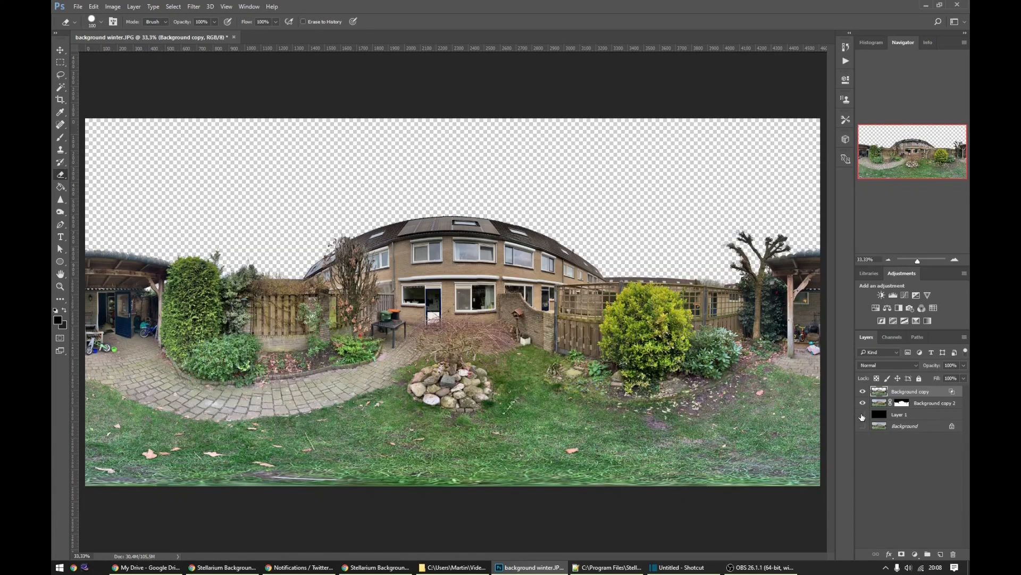